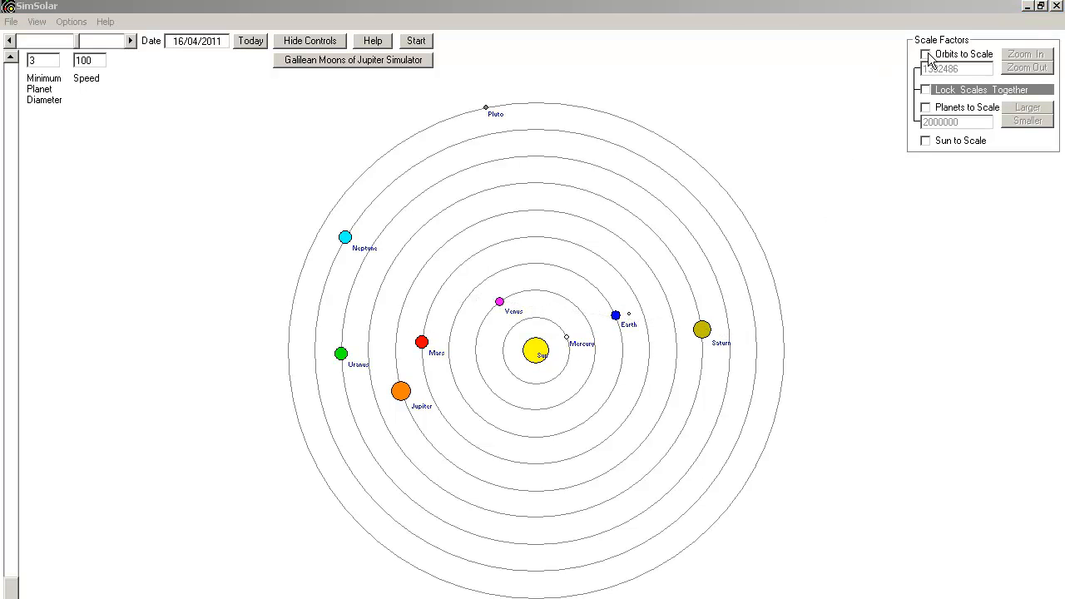
- Draw orbits to scale, then zoom in three times until the inner planets separate from the Sun
left_click(926, 53)
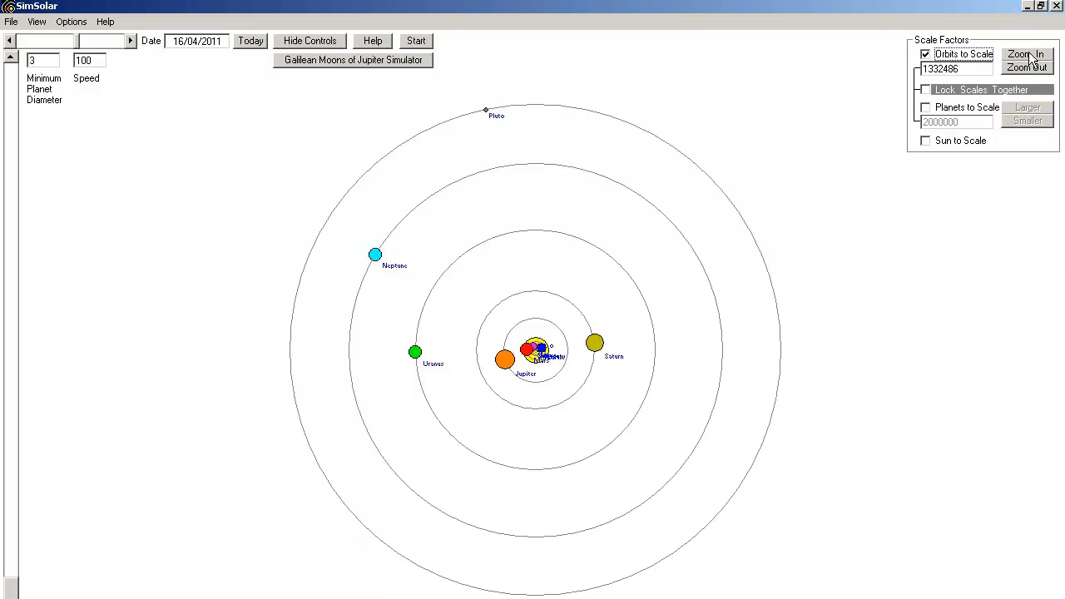
left_click(1026, 54)
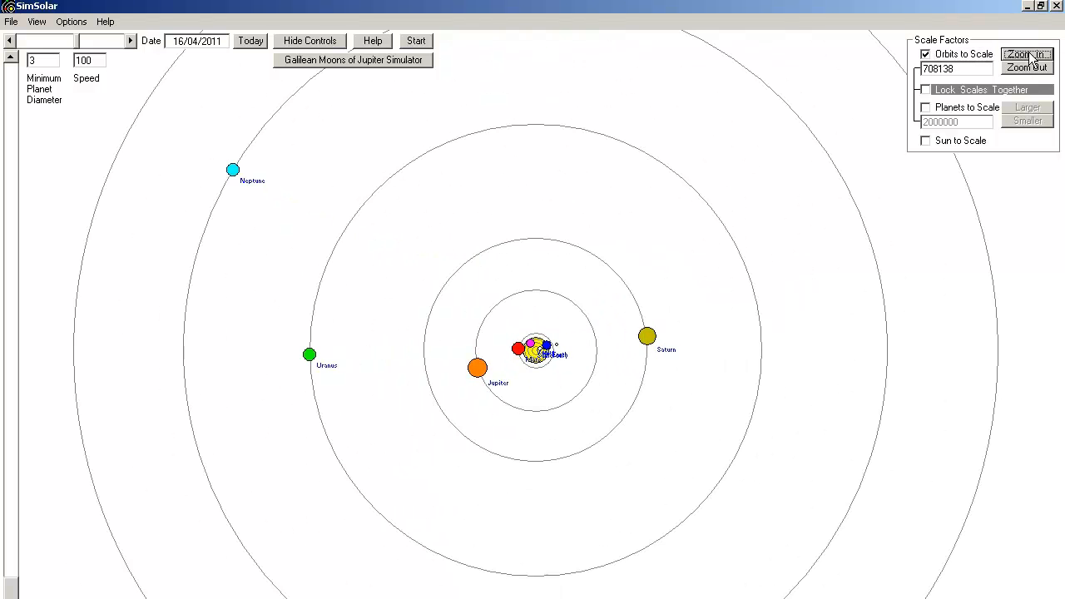
left_click(1026, 54)
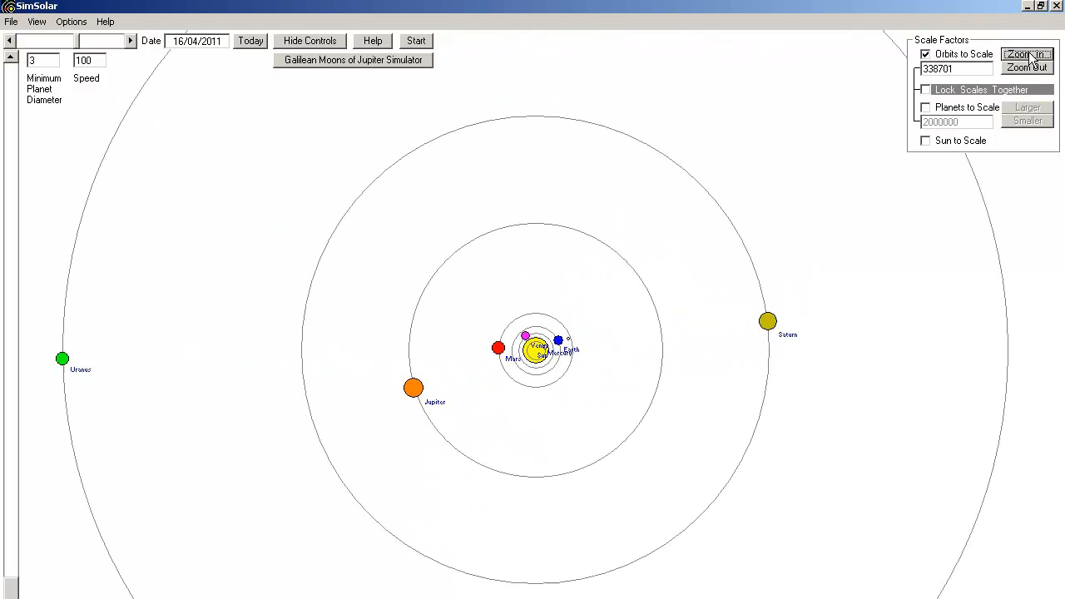
left_click(1028, 54)
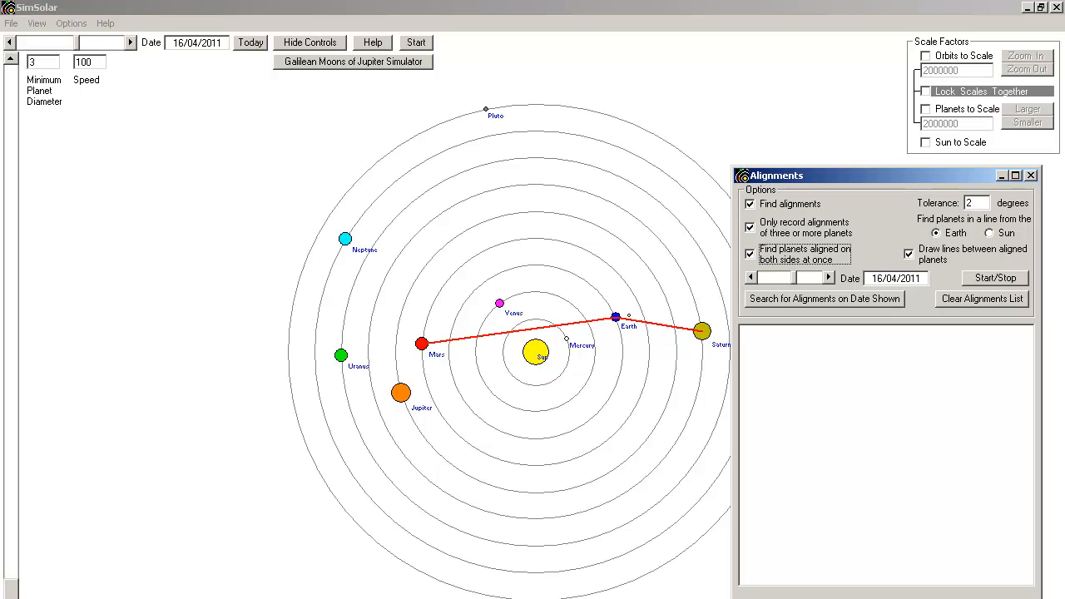
- Redraw orbits to scale and zoom in to show the Mars–Earth–Saturn alignment line
left_click(925, 56)
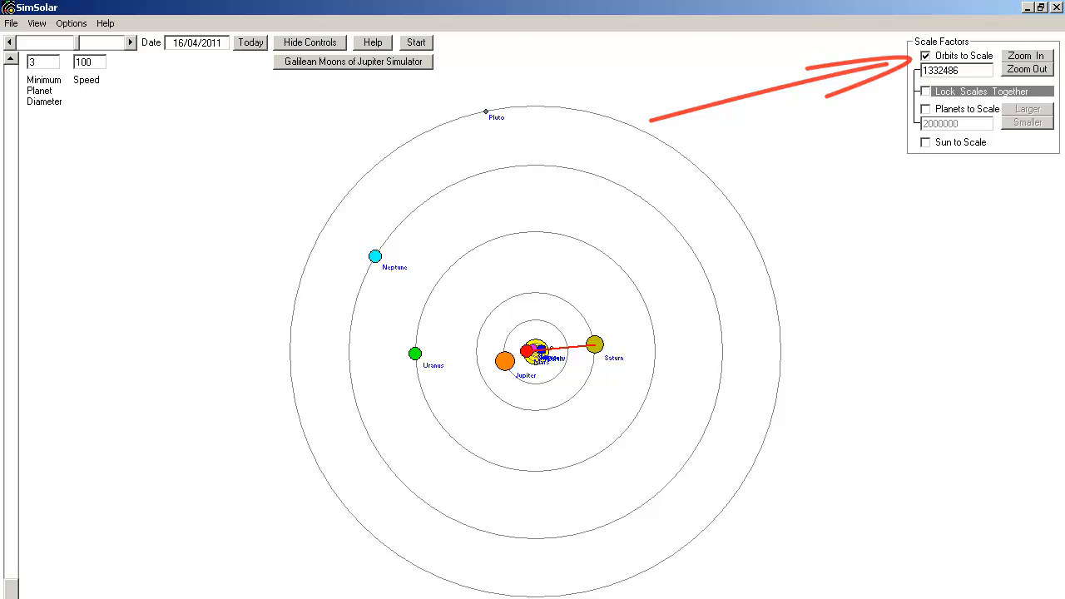
left_click(1027, 55)
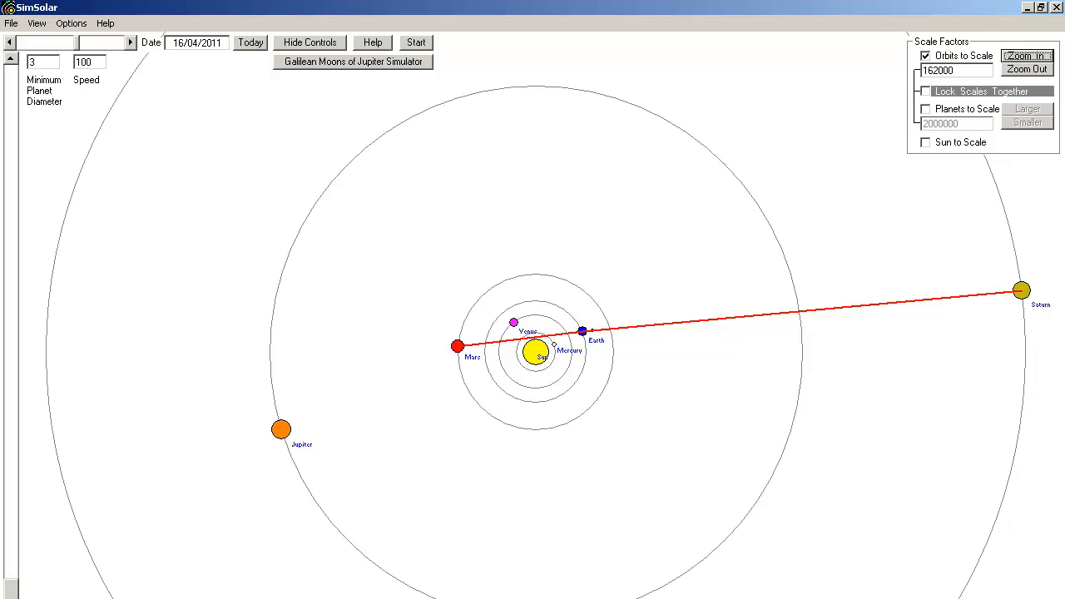
left_click(71, 22)
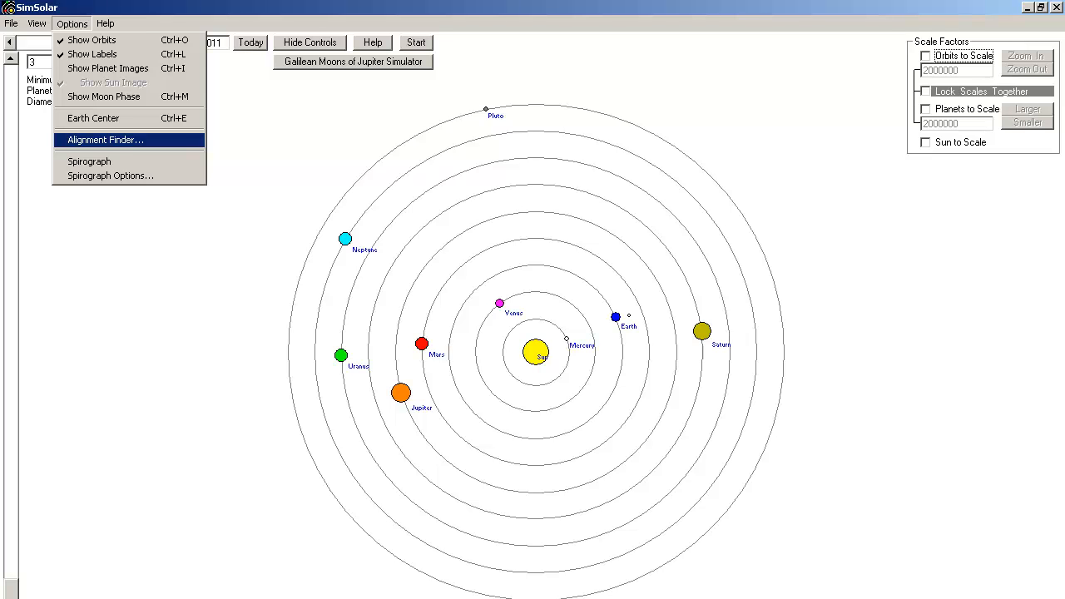
- Open the Alignment Finder from the Options menu
left_click(104, 139)
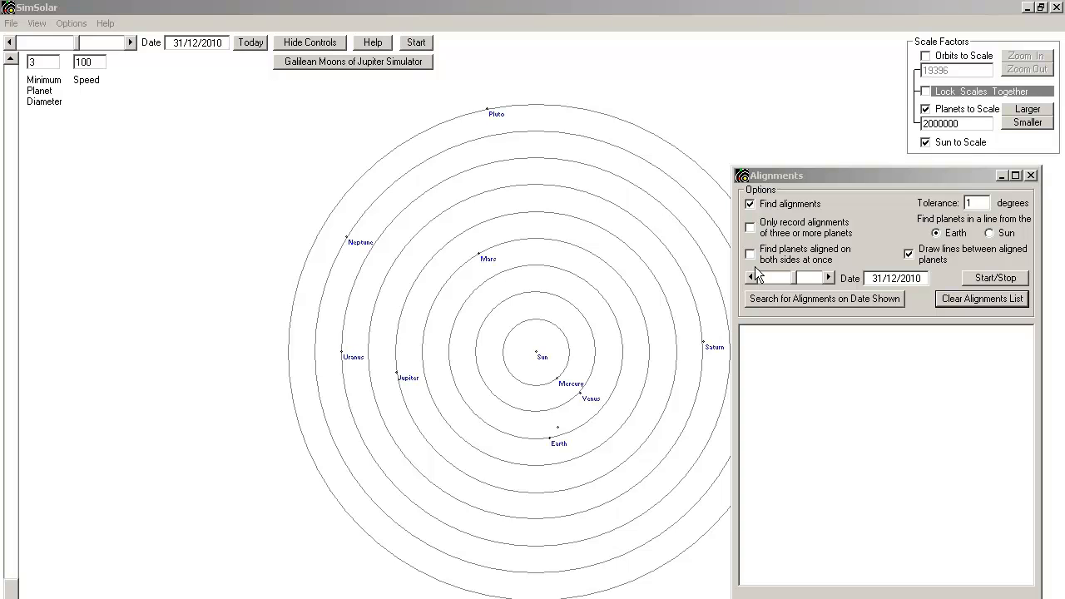
mouse_move(831, 281)
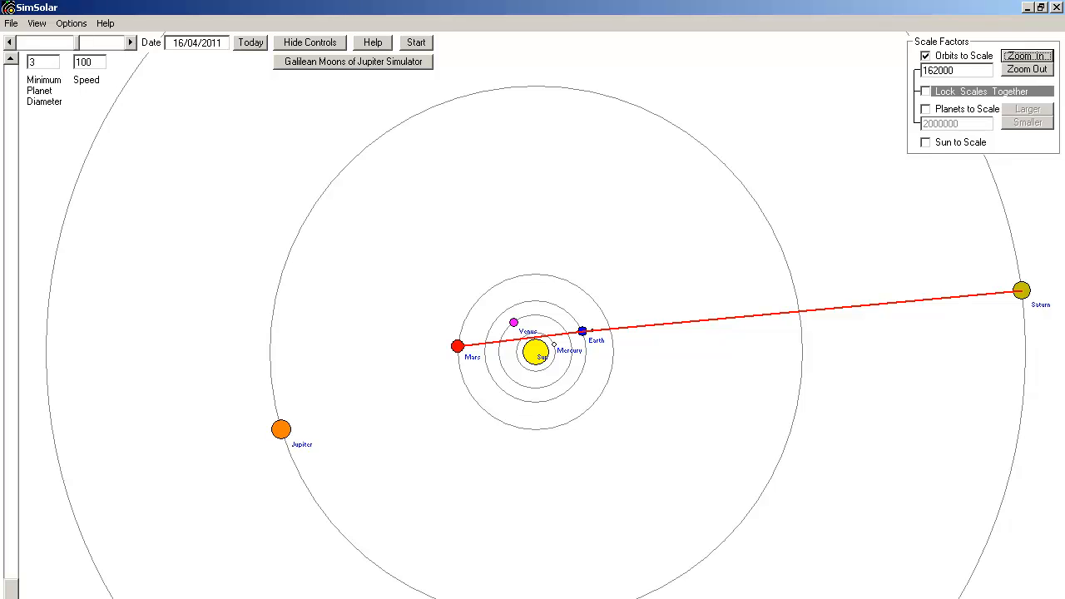
- Return to evenly spaced orbits, try Planets to Scale, then restore uniform planet sizes
left_click(925, 55)
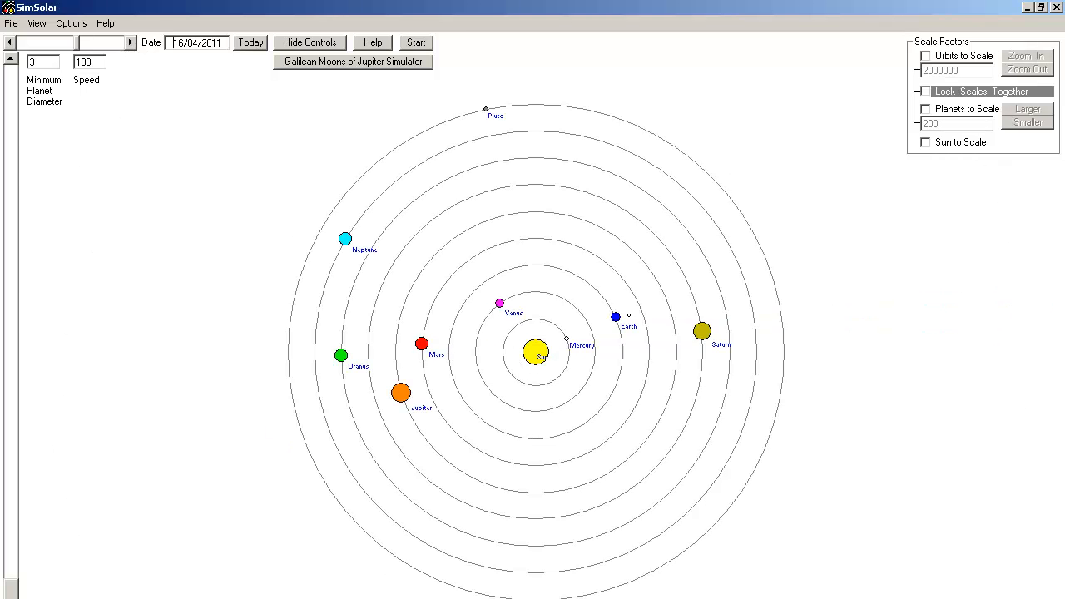
left_click(925, 109)
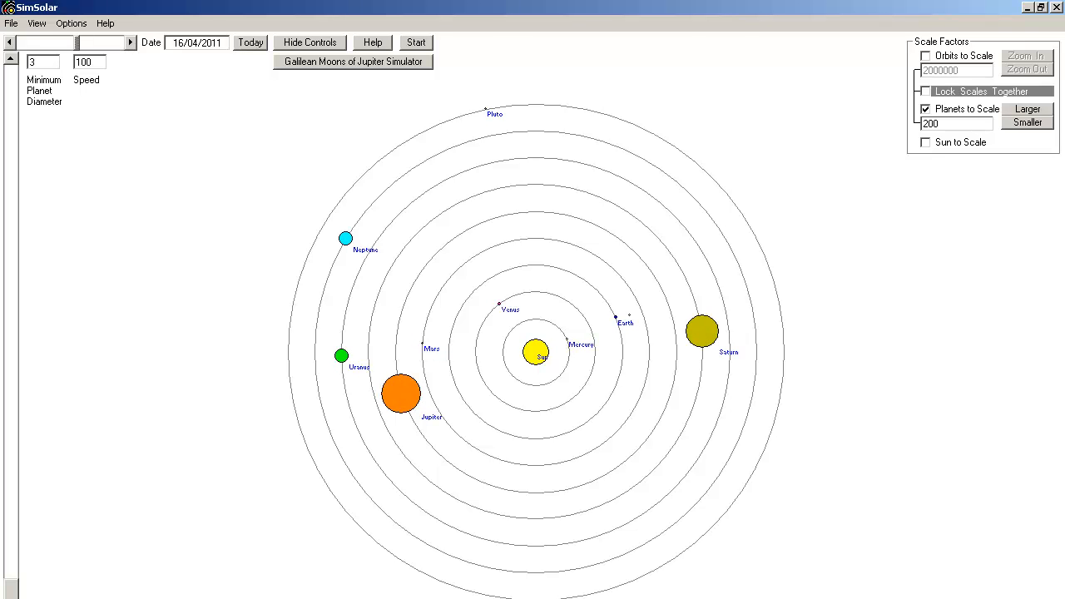
left_click(926, 141)
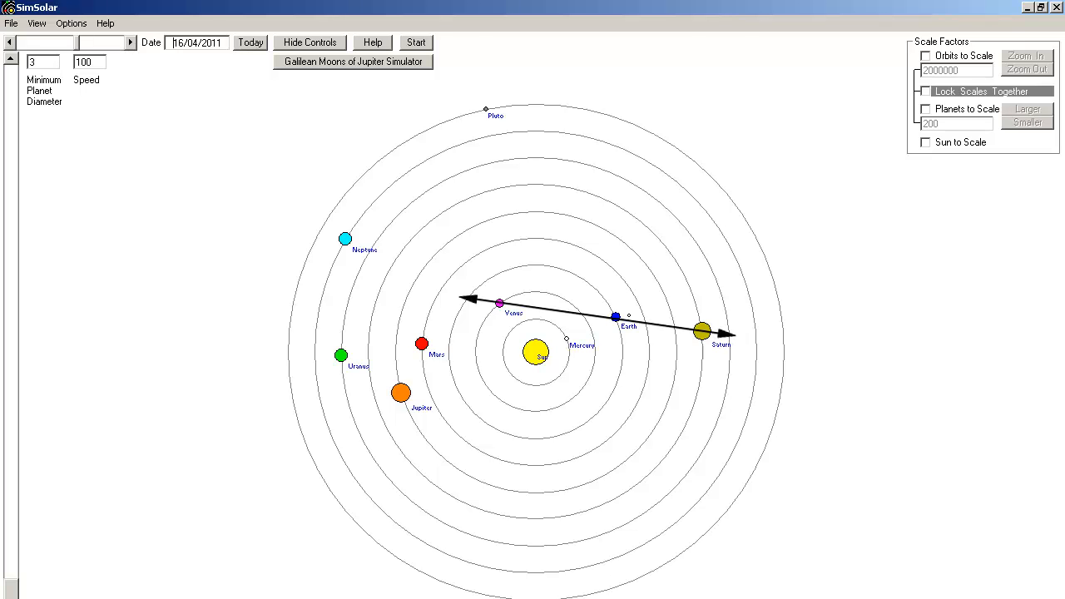
- Draw orbits to scale and zoom out so the chart includes Uranus
left_click(925, 56)
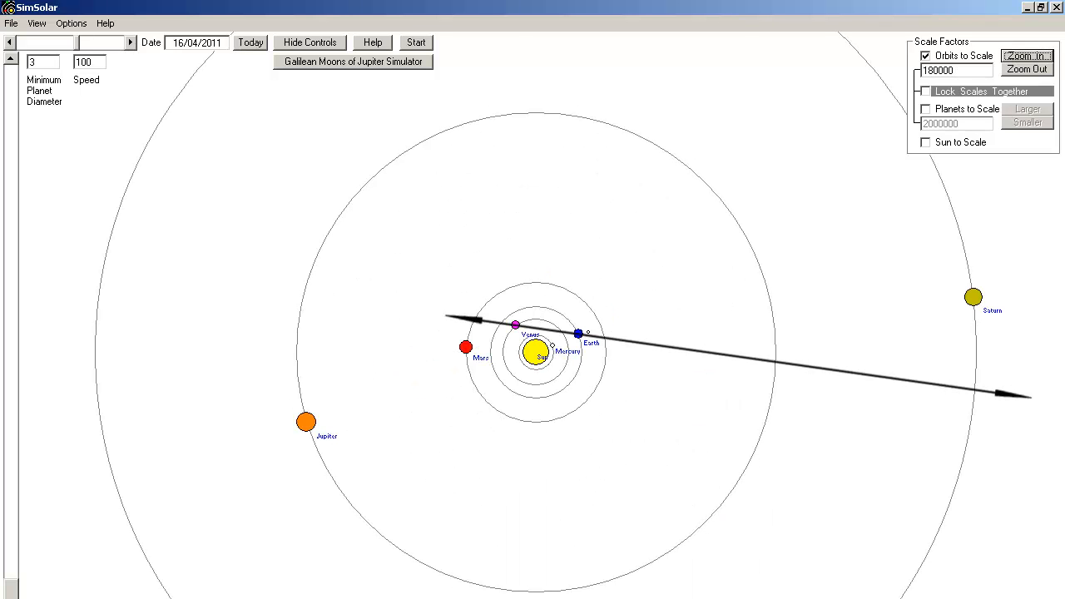
left_click(416, 42)
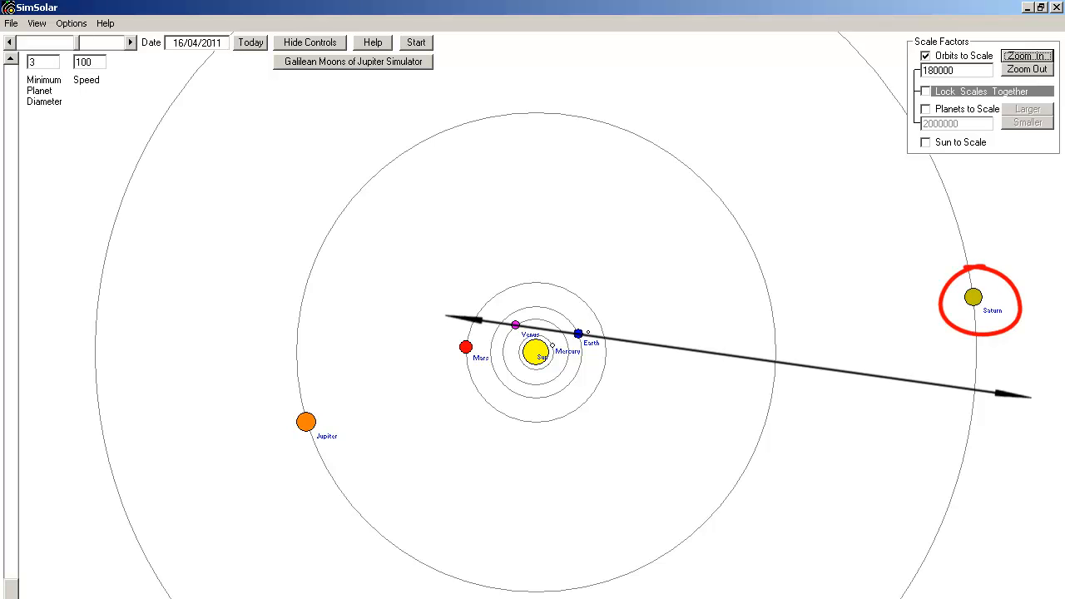
left_click(1027, 69)
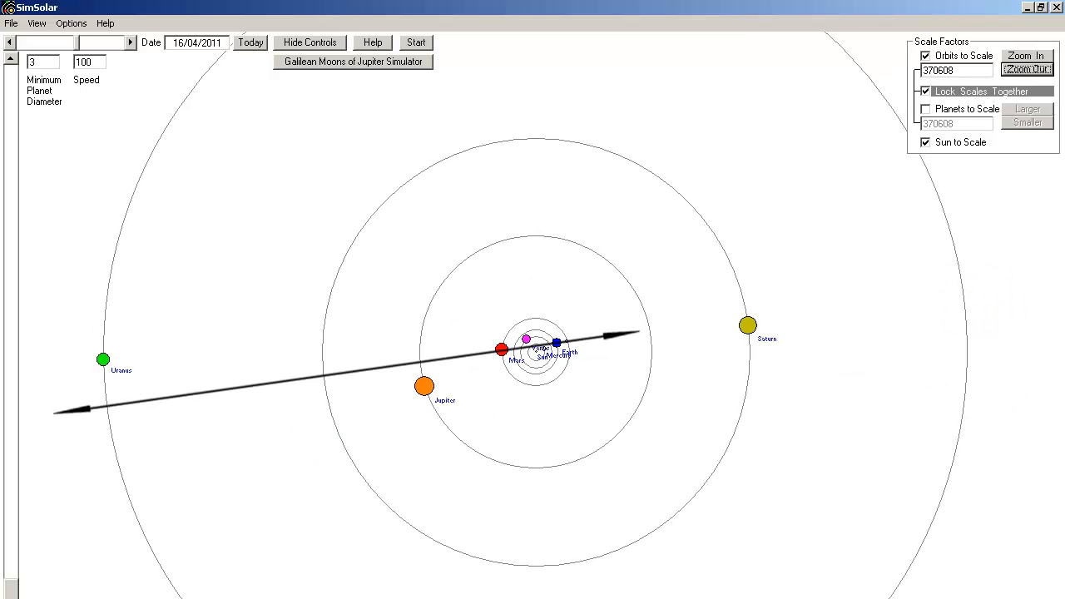